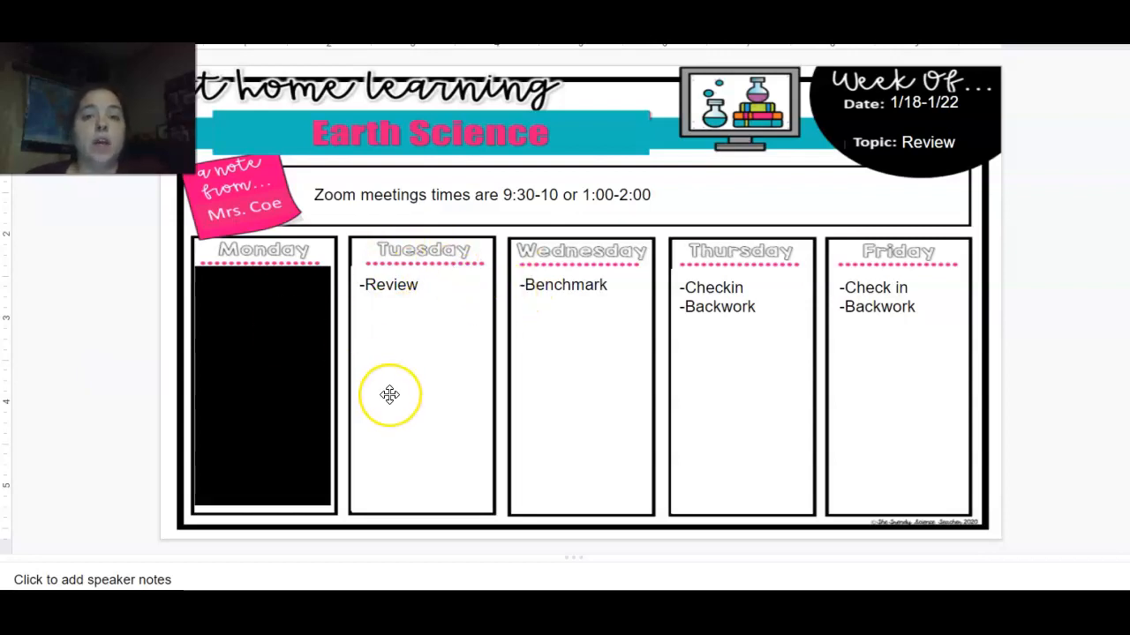
mouse_move(404, 390)
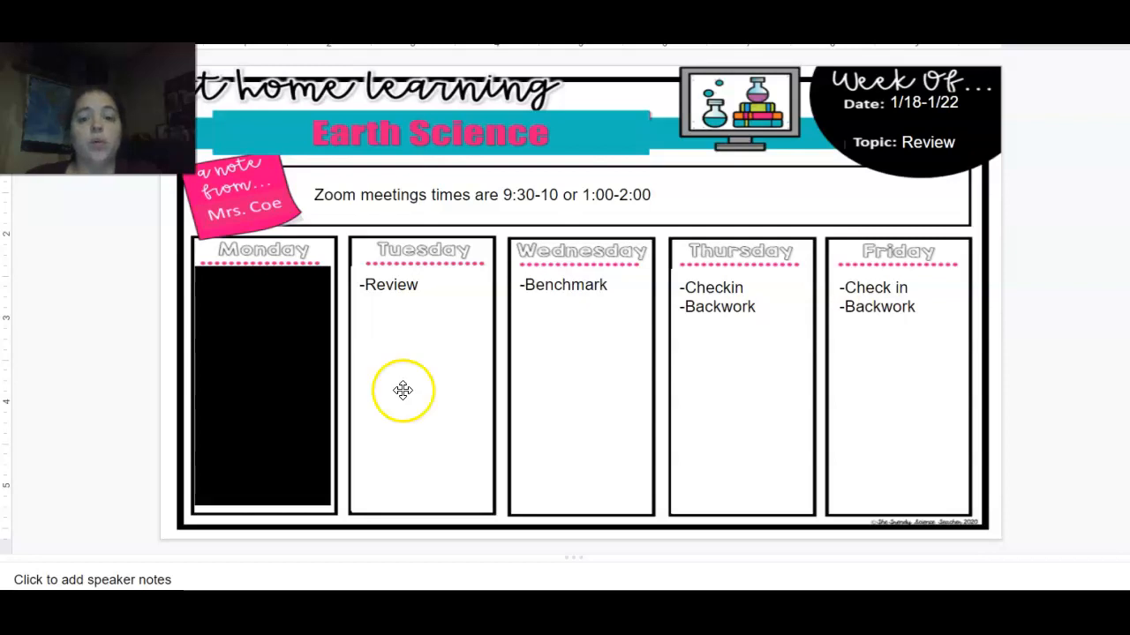
mouse_move(582, 338)
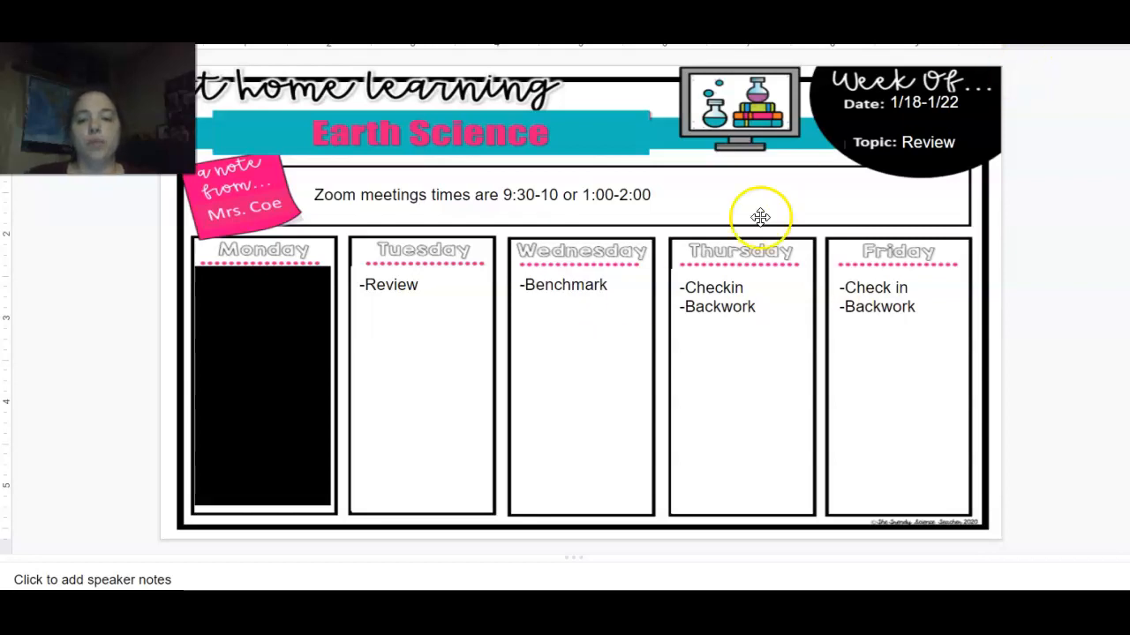
left_click(736, 291)
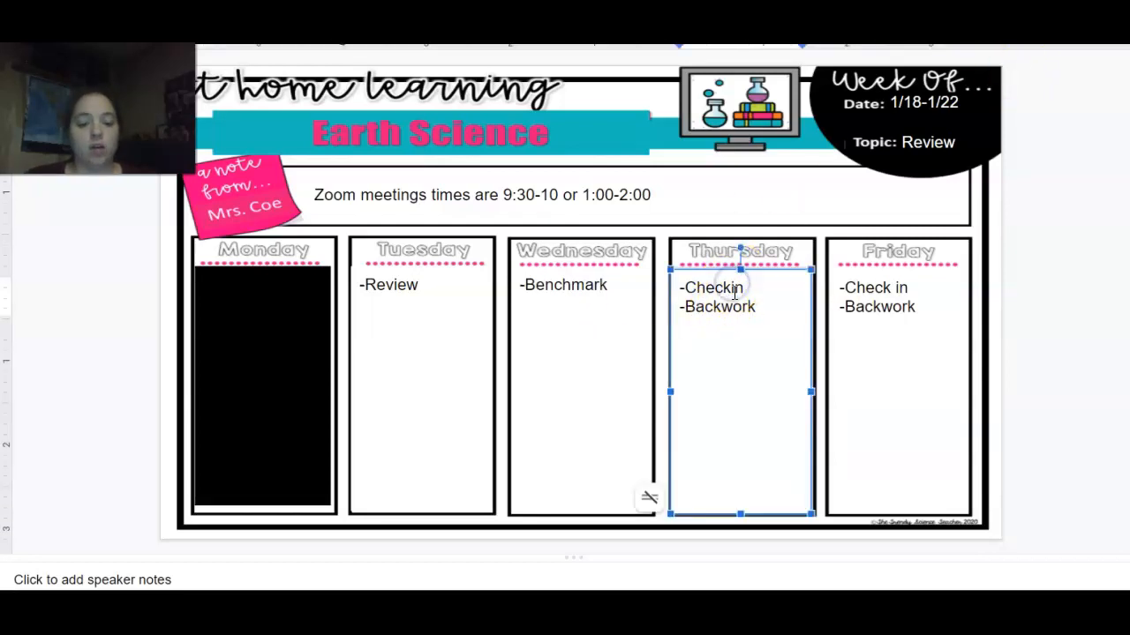